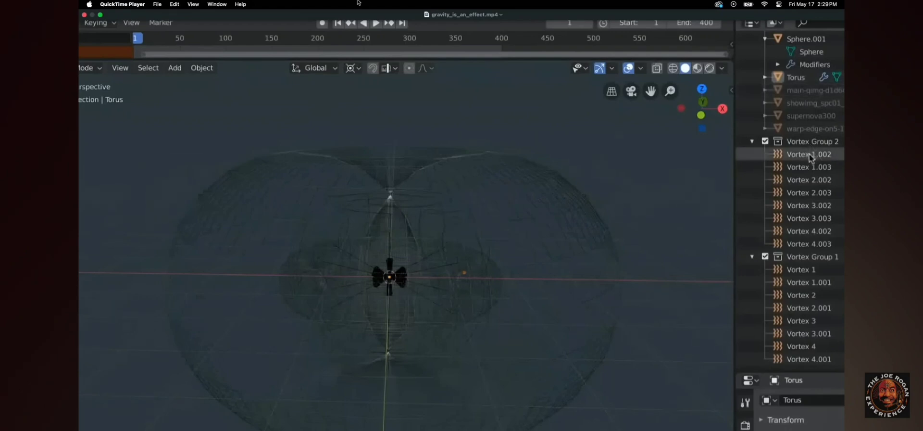
Step: Select all vortex force fields across Vortex Group 2 and Vortex Group 1 in the Outliner
left_click(808, 154)
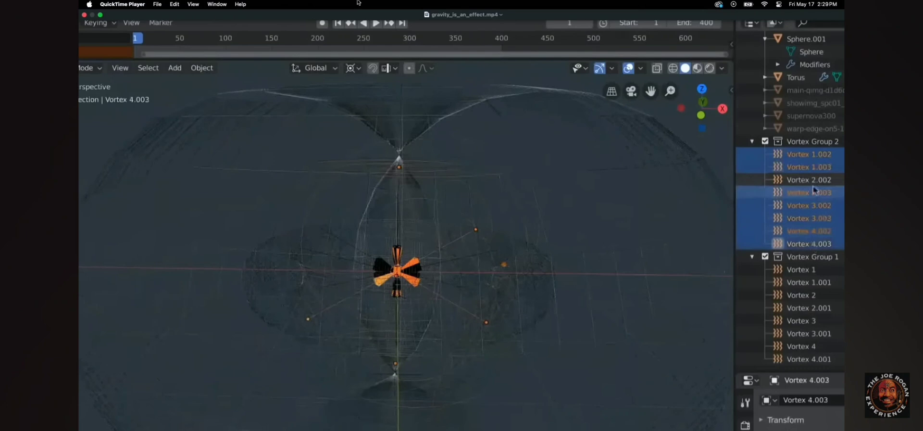
left_click(809, 180)
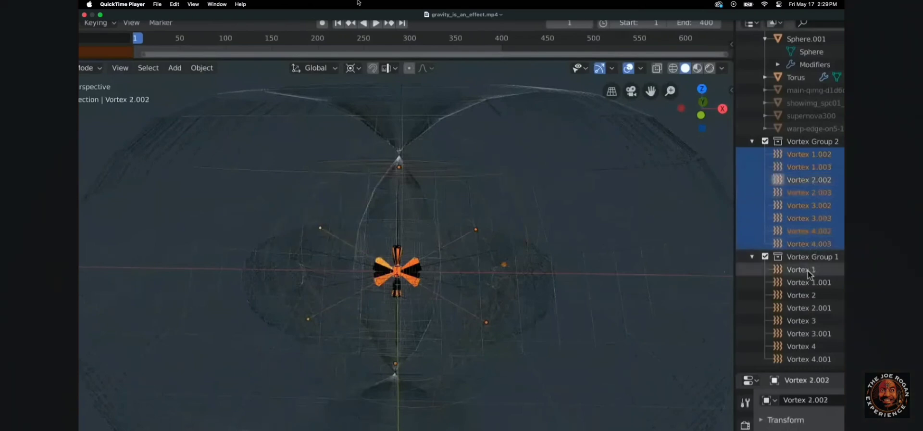
left_click(810, 333)
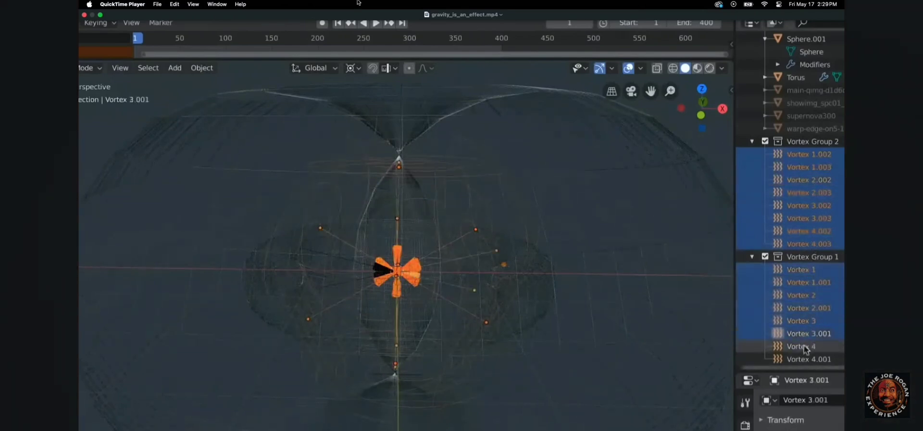
left_click(810, 359)
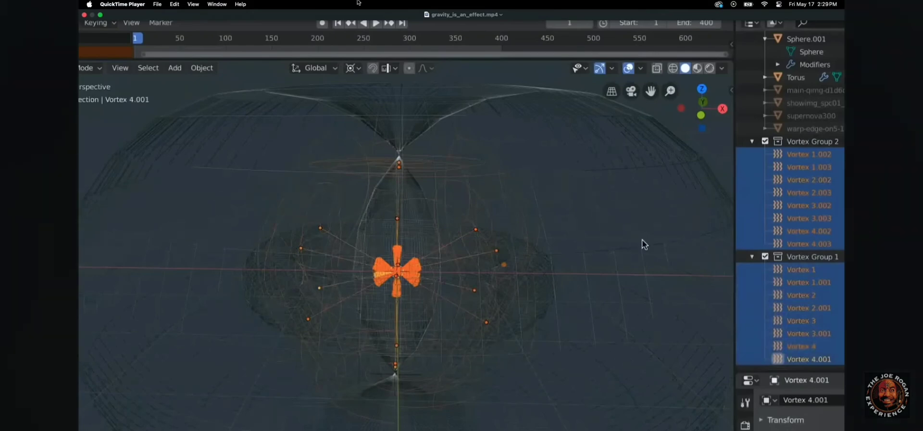
left_click(711, 68)
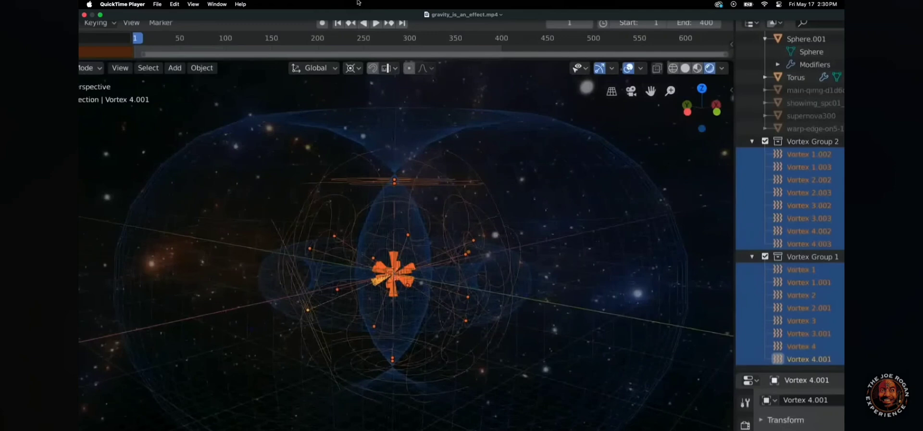
mouse_move(423, 188)
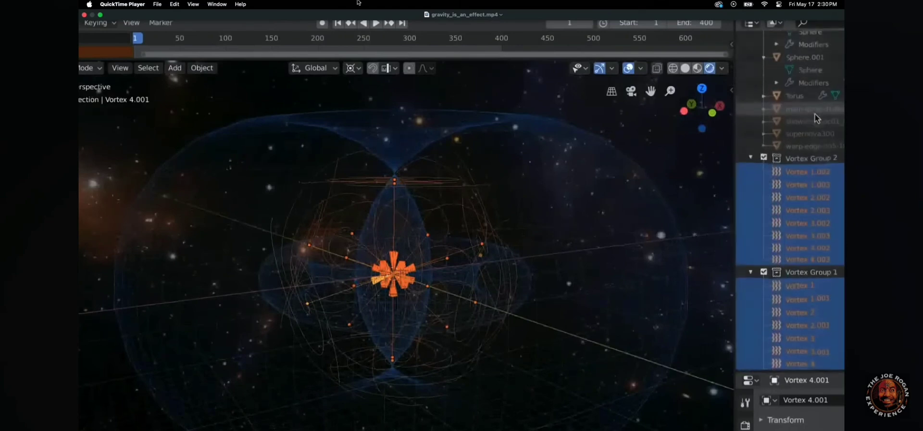
scroll("down", 3)
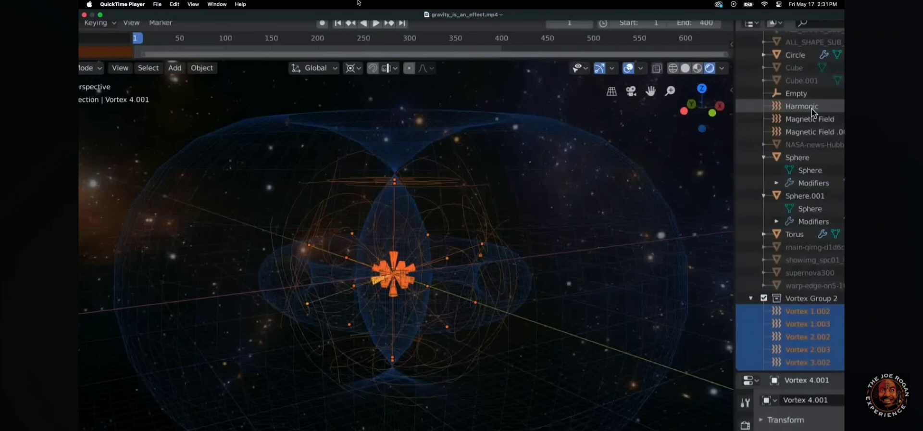
mouse_move(386, 257)
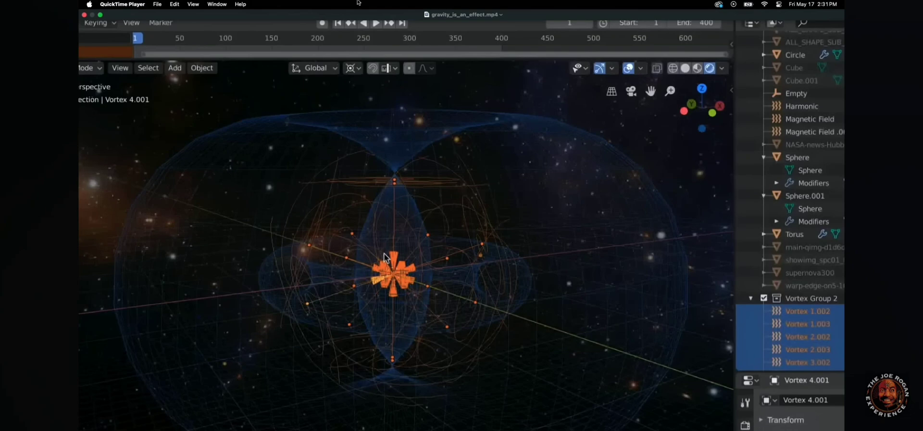
mouse_move(386, 257)
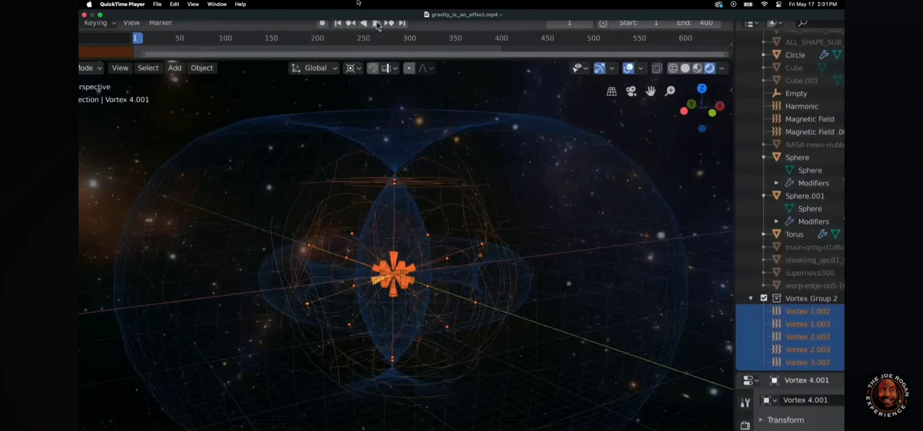
mouse_move(377, 23)
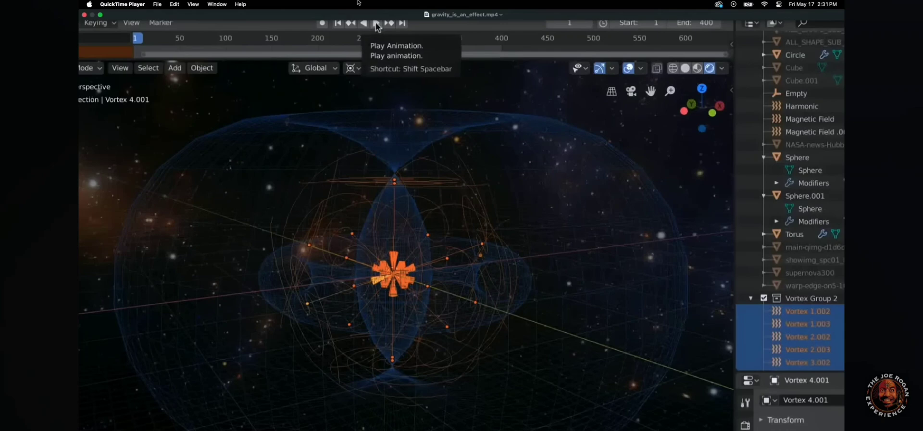
Step: Play the animation so particles gather into a red-green sphere with a surrounding ring
left_click(376, 23)
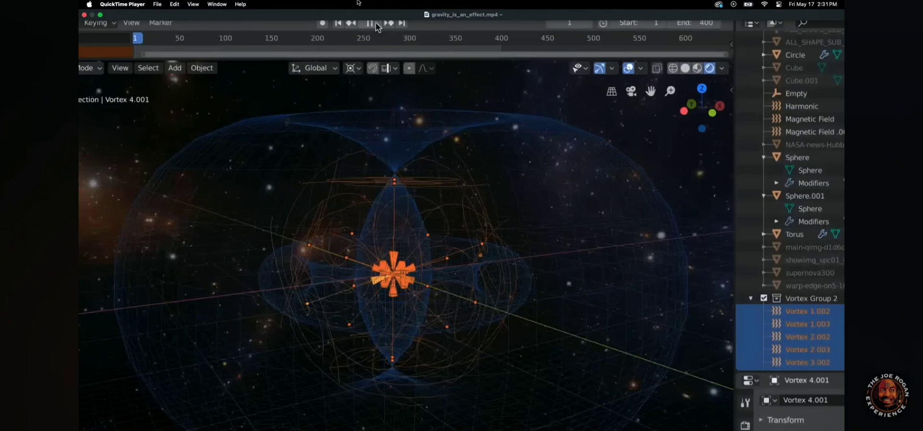
left_click(369, 23)
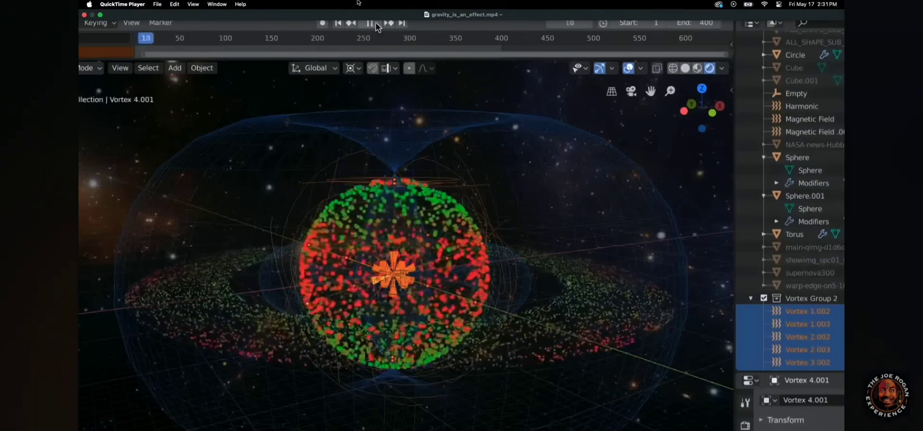
left_click(377, 27)
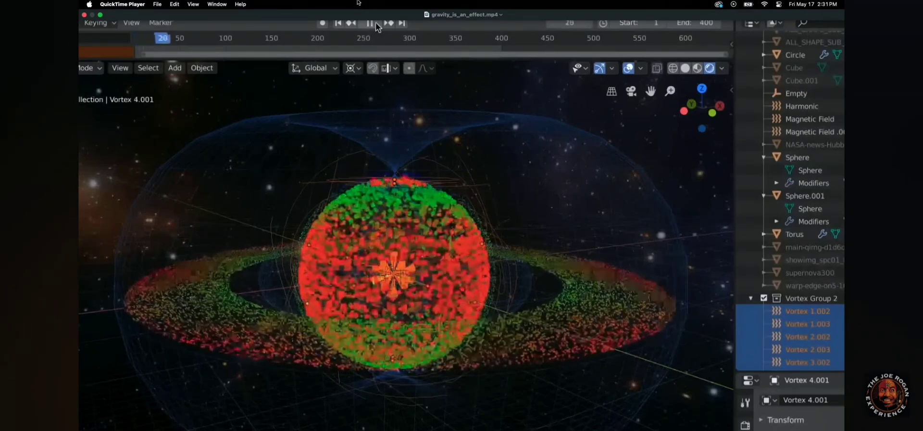
left_click(374, 24)
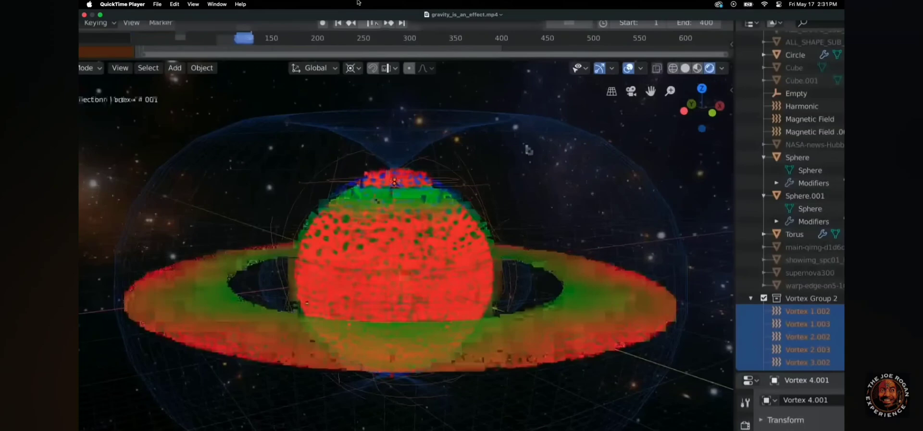